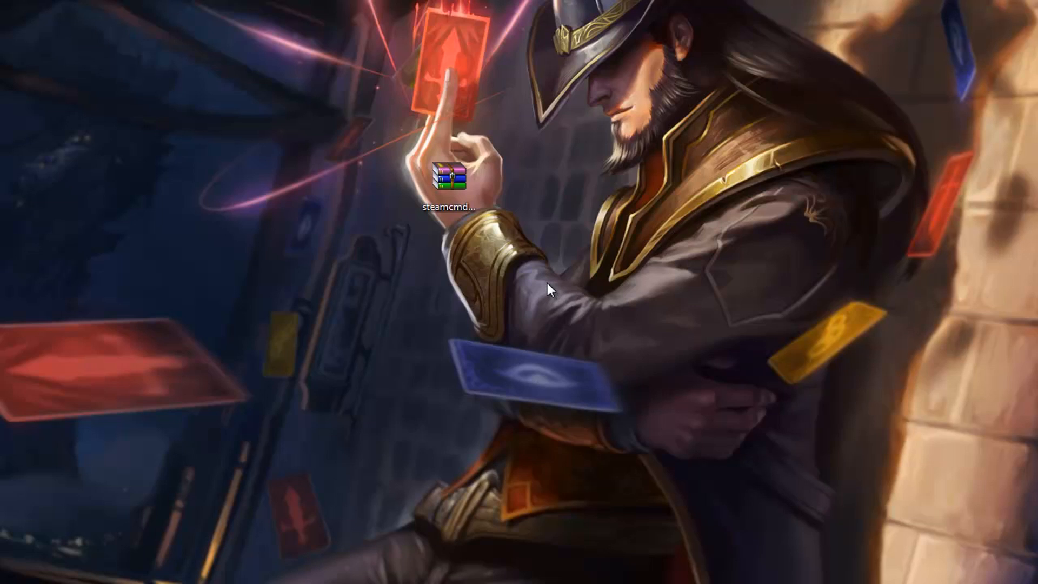
- Open the steamcmd.zip archive from the desktop in WinRAR
left_click(449, 177)
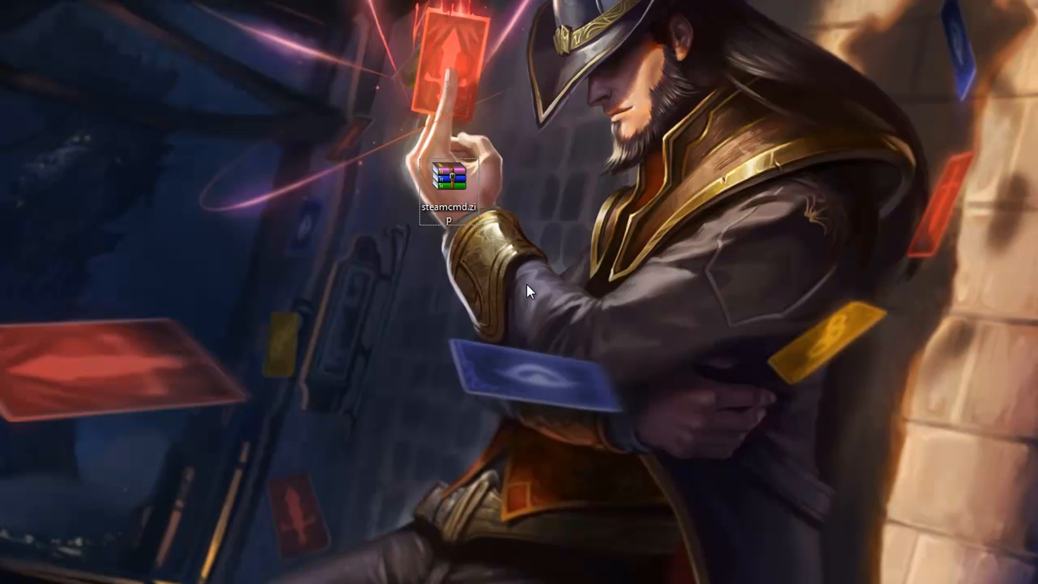
mouse_move(513, 283)
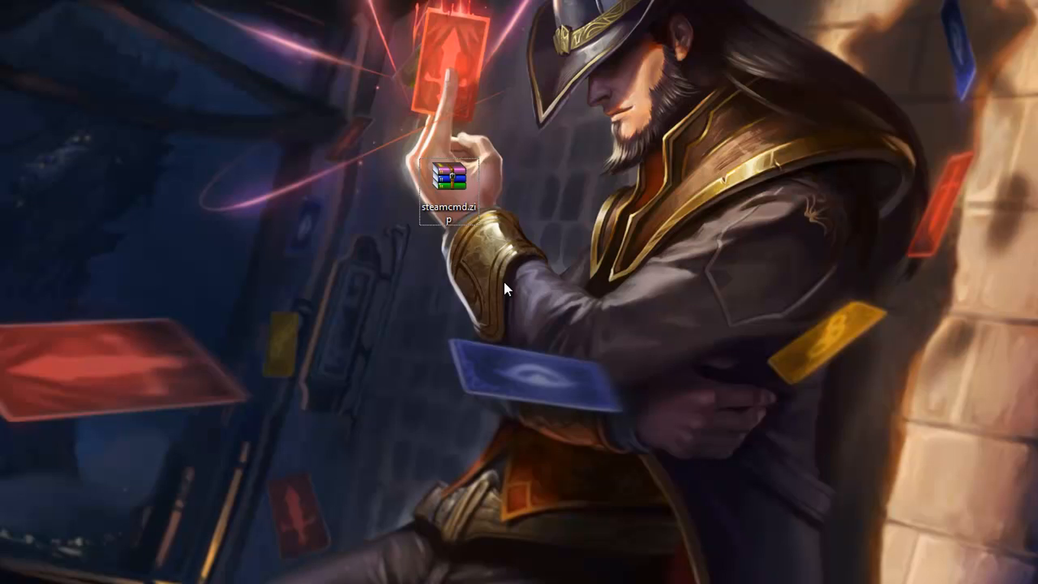
mouse_move(445, 284)
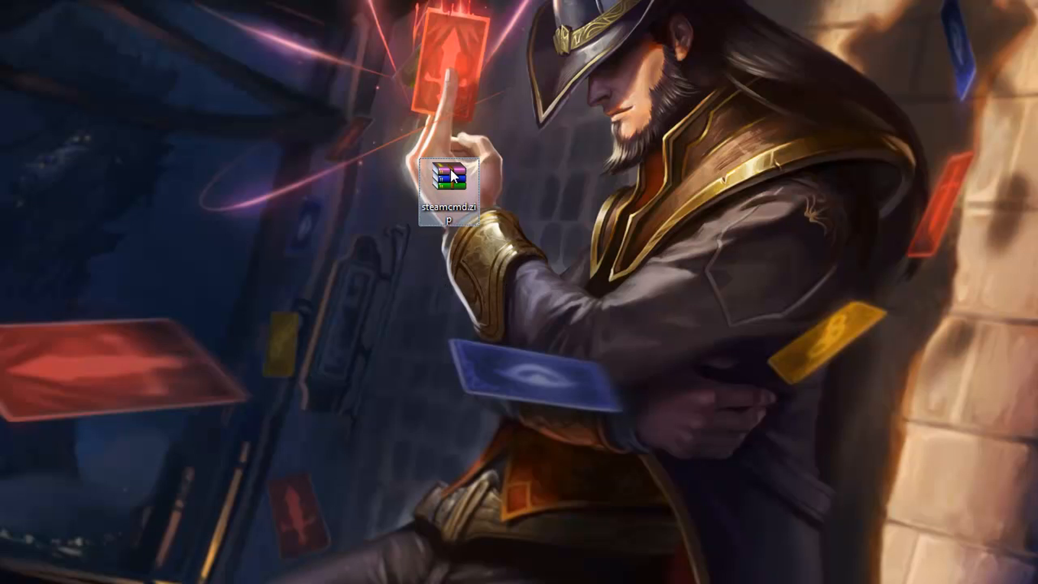
double_click(454, 178)
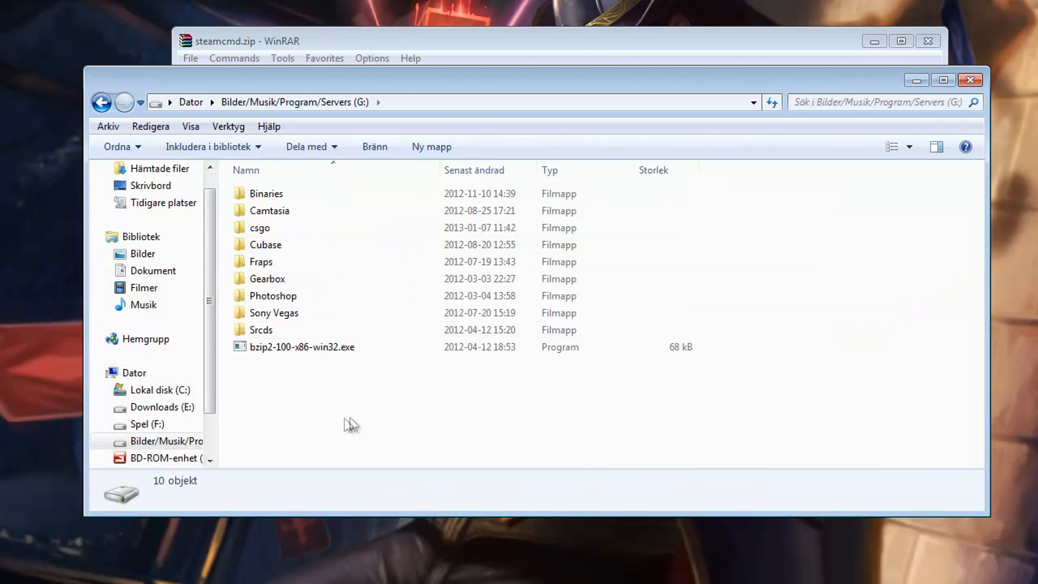
- Create a new folder named steamcmd on the G: drive
right_click(350, 424)
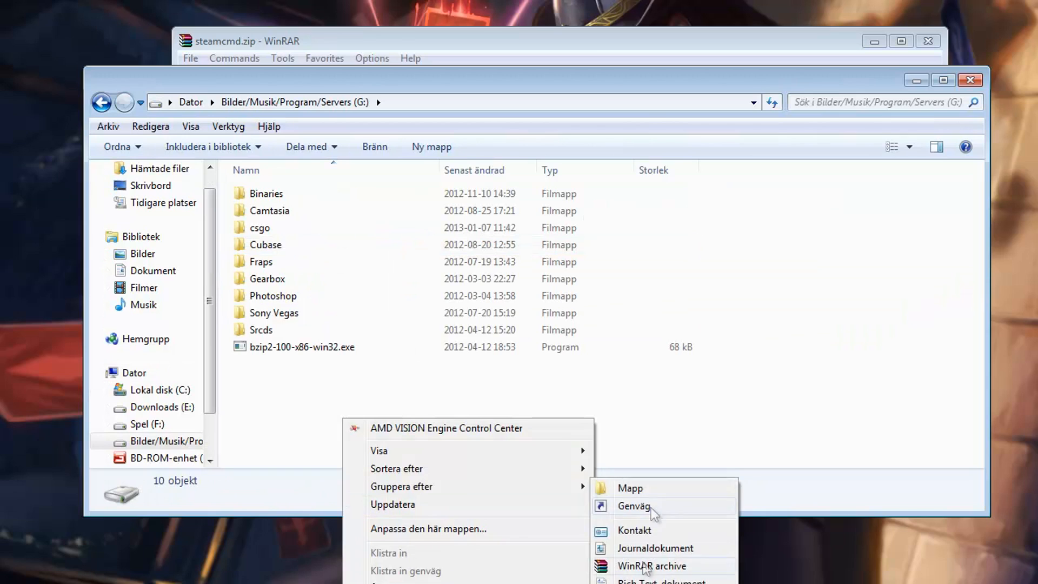
left_click(629, 488)
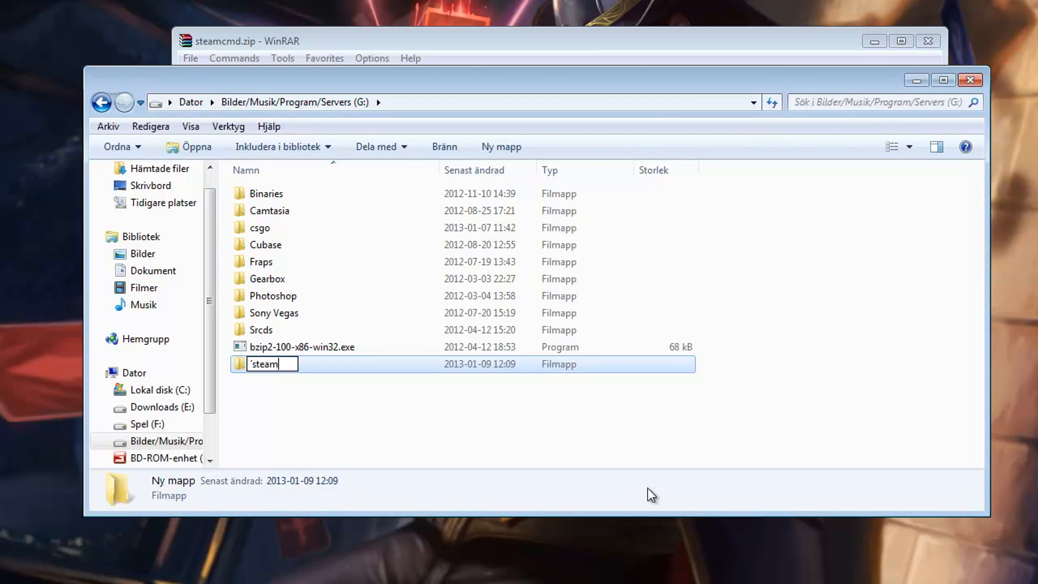
type("steamcmd")
type("srcdsgo")
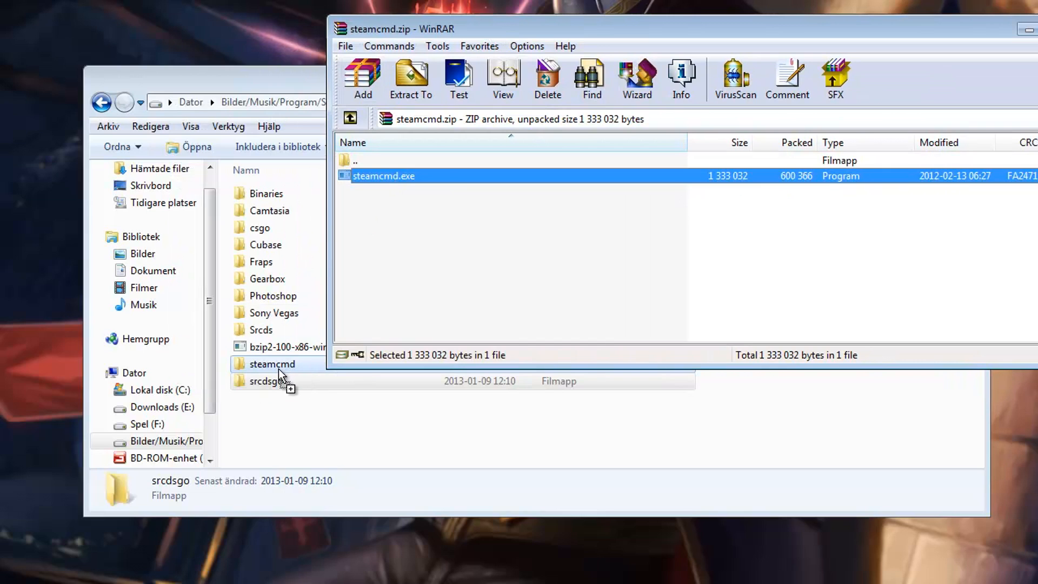
- Run steamcmd.exe from the steamcmd folder and let it update itself
double_click(271, 364)
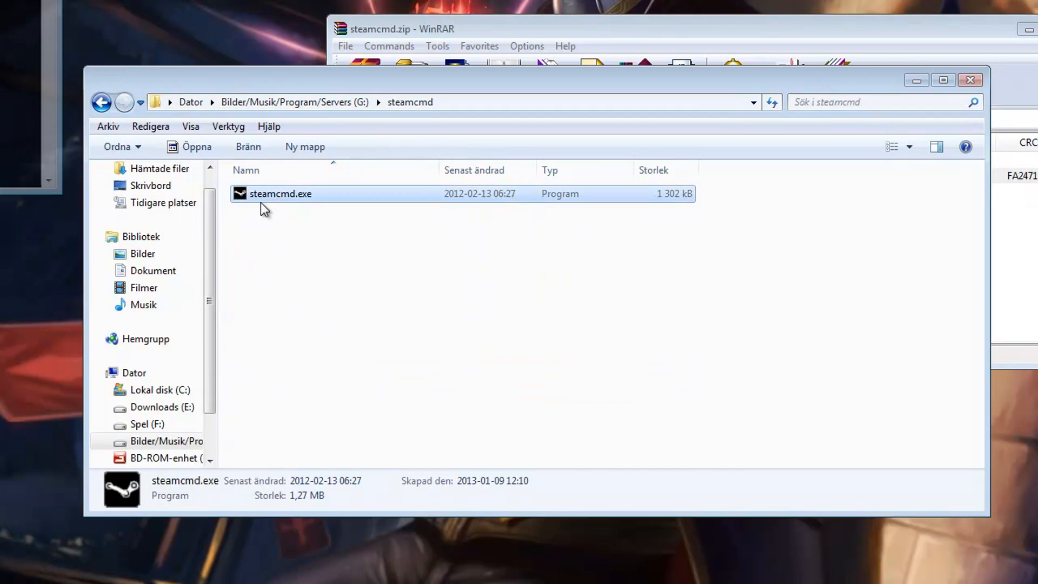
double_click(281, 194)
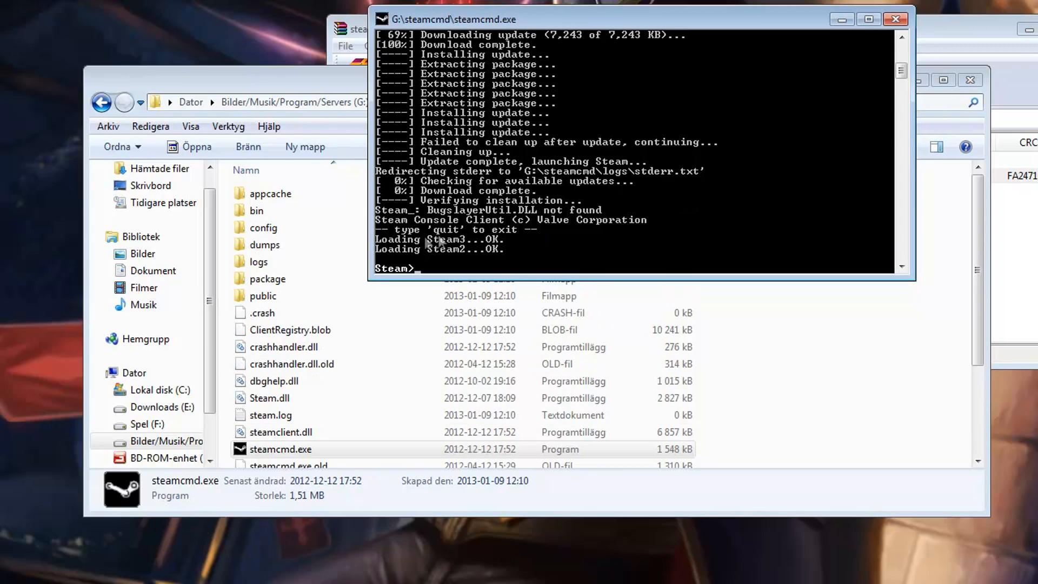
mouse_move(422, 272)
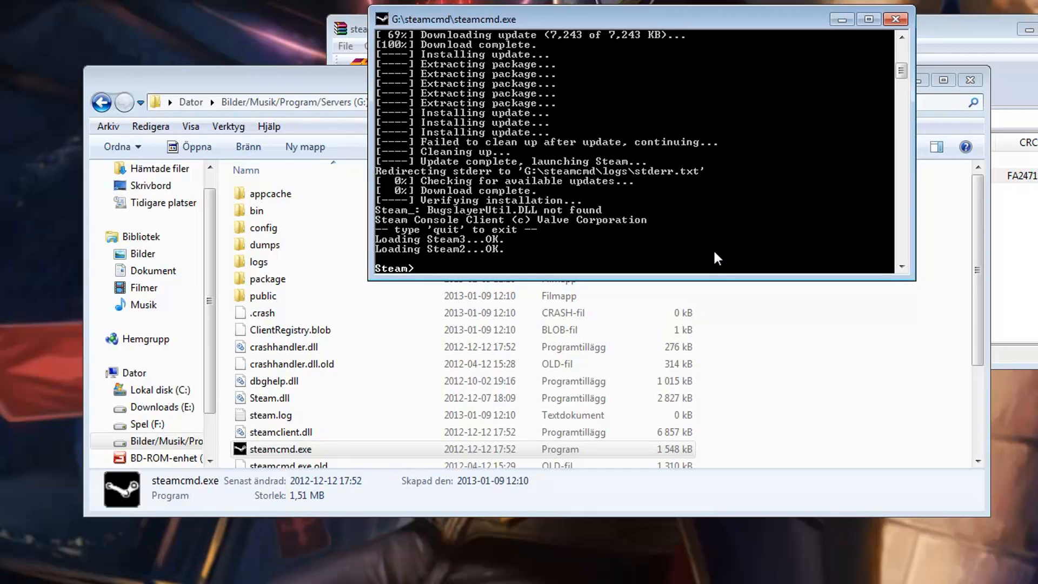
- Discard the 'login username password' example and enter login anonymous instead
type("login")
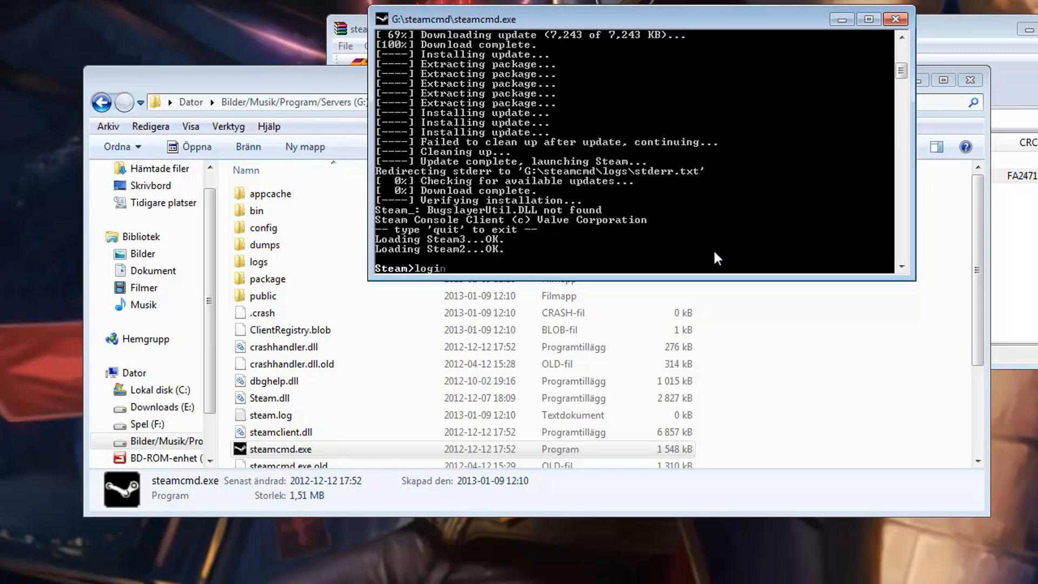
type("username")
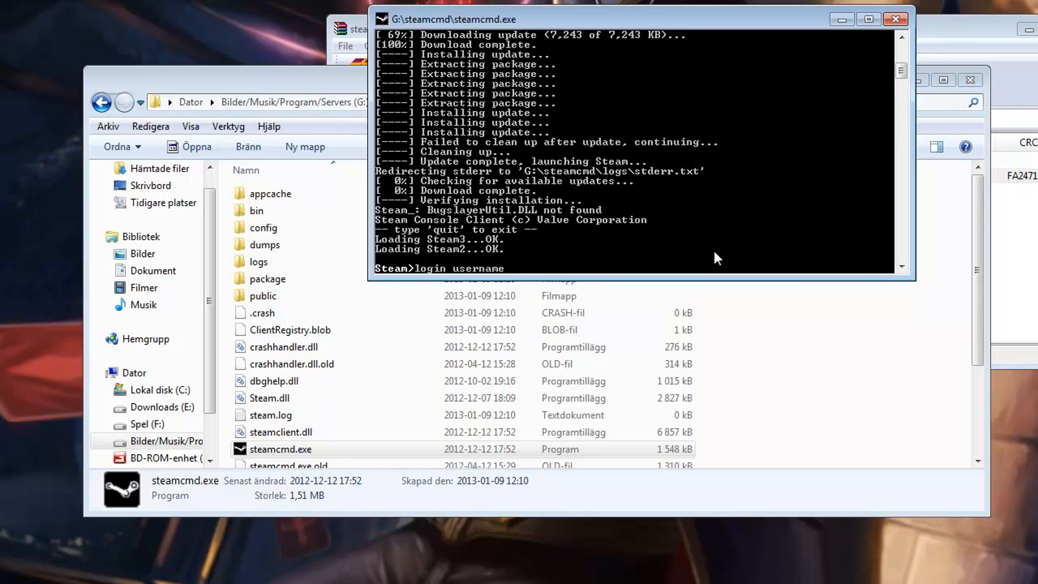
type("passwor")
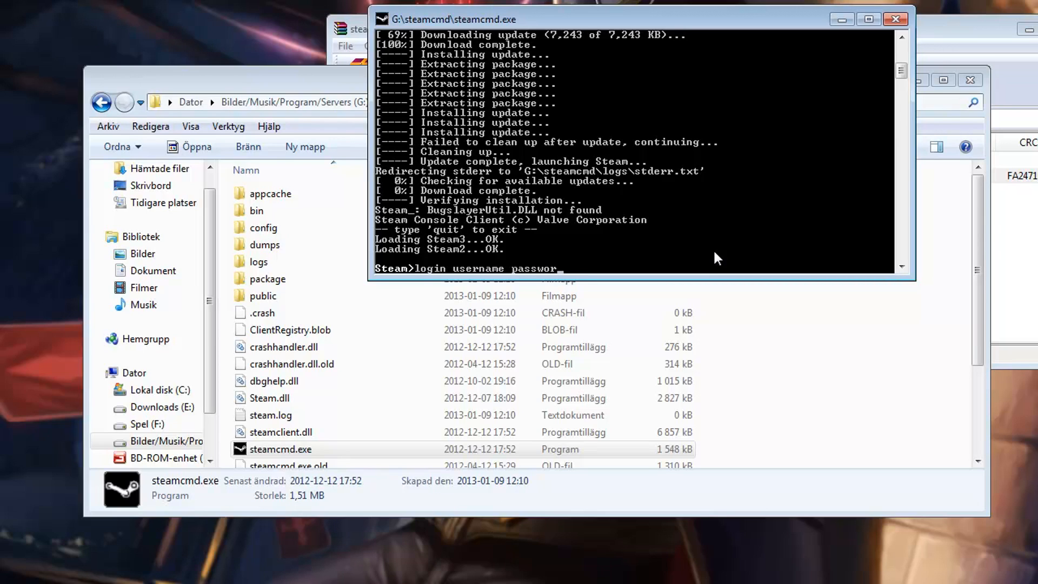
key("Backspace")
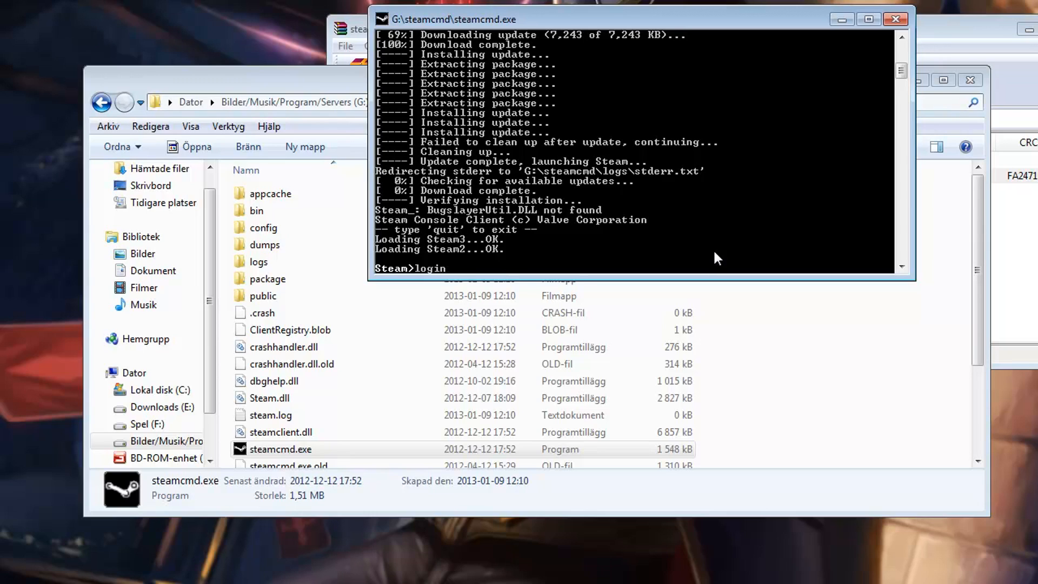
type("a")
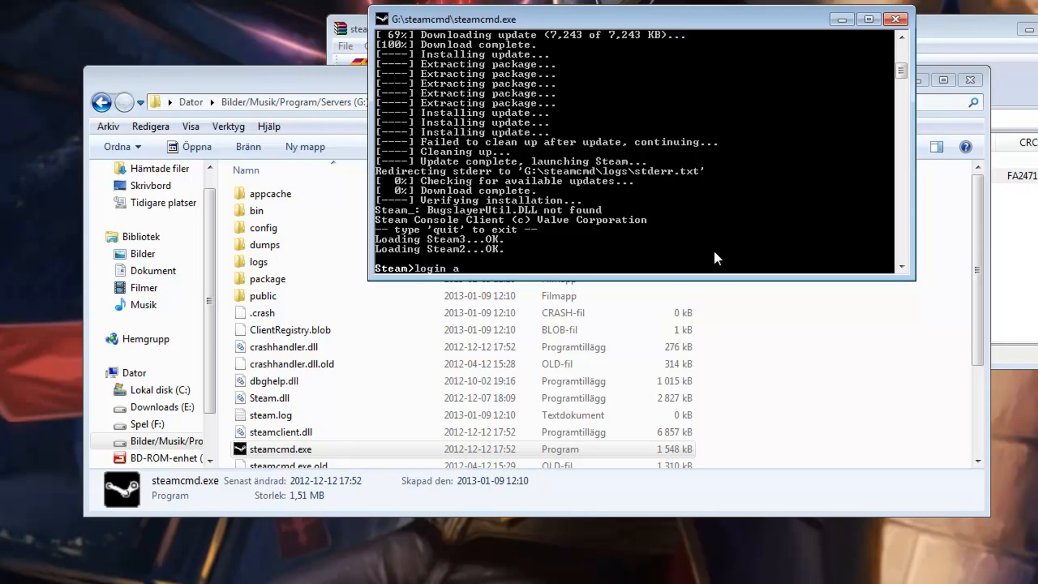
type("n")
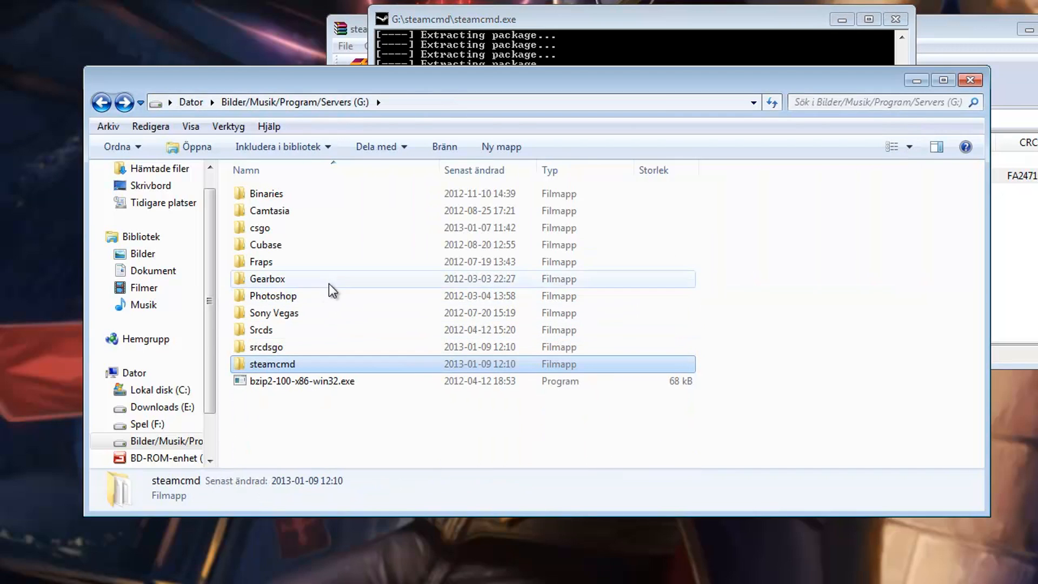
- Reveal the G:\ path in the address bar and open the empty srcdsgo folder
left_click(266, 346)
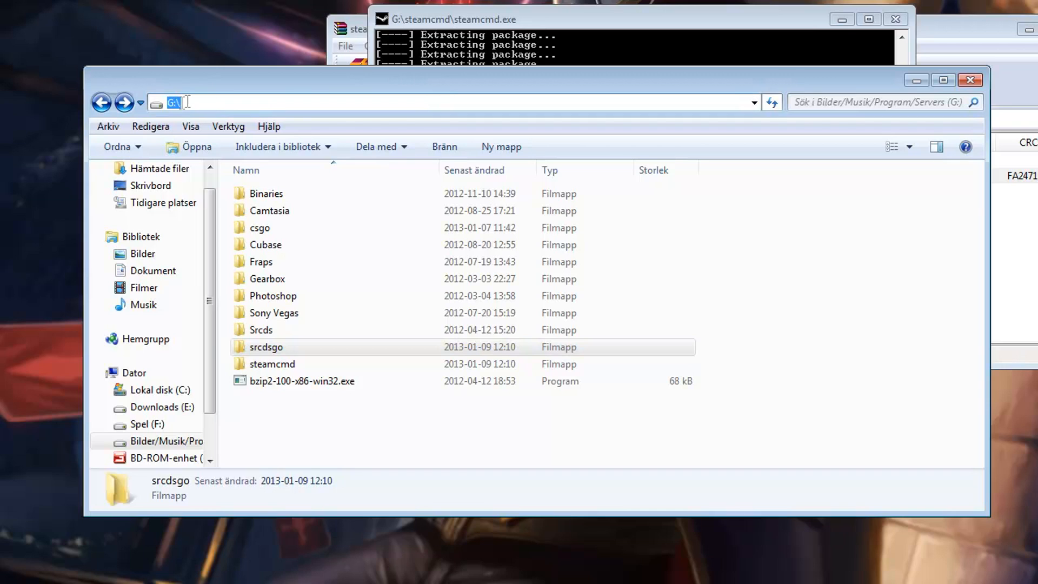
double_click(266, 347)
type("login anonymous")
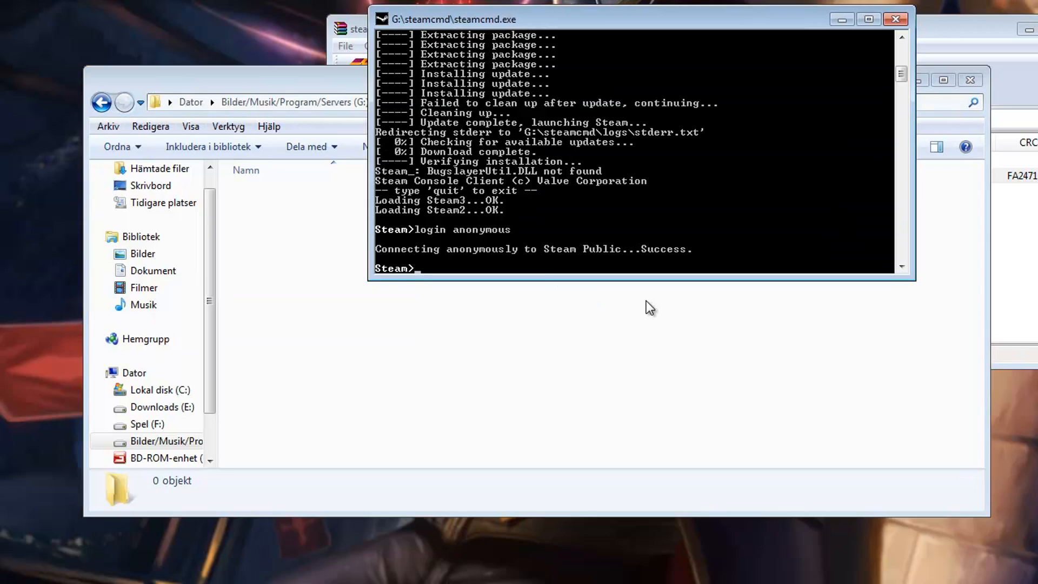
- Enter force_install_dir G:\srcdsgo at the Steam prompt
type("force")
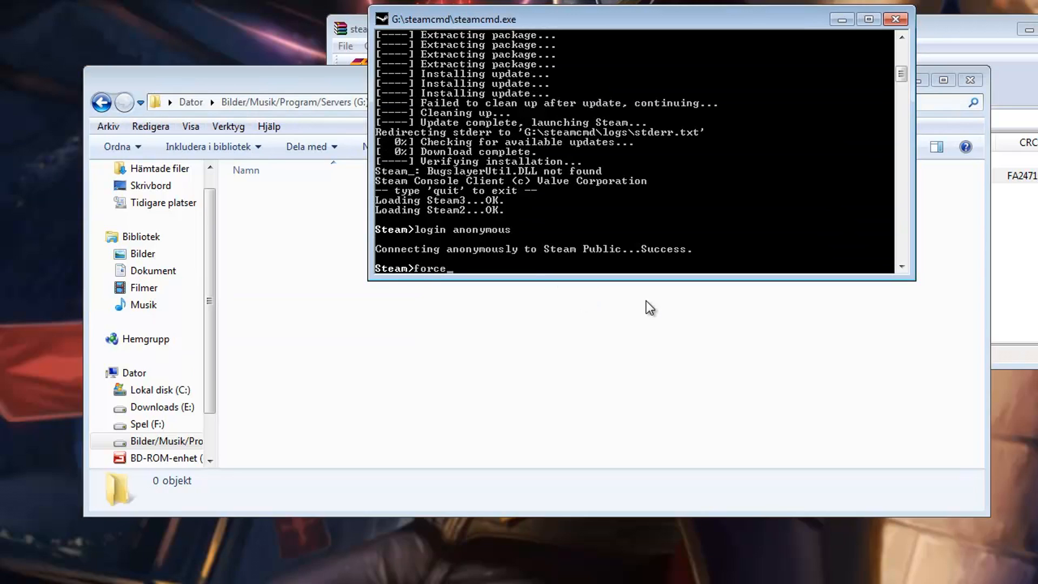
type("_install")
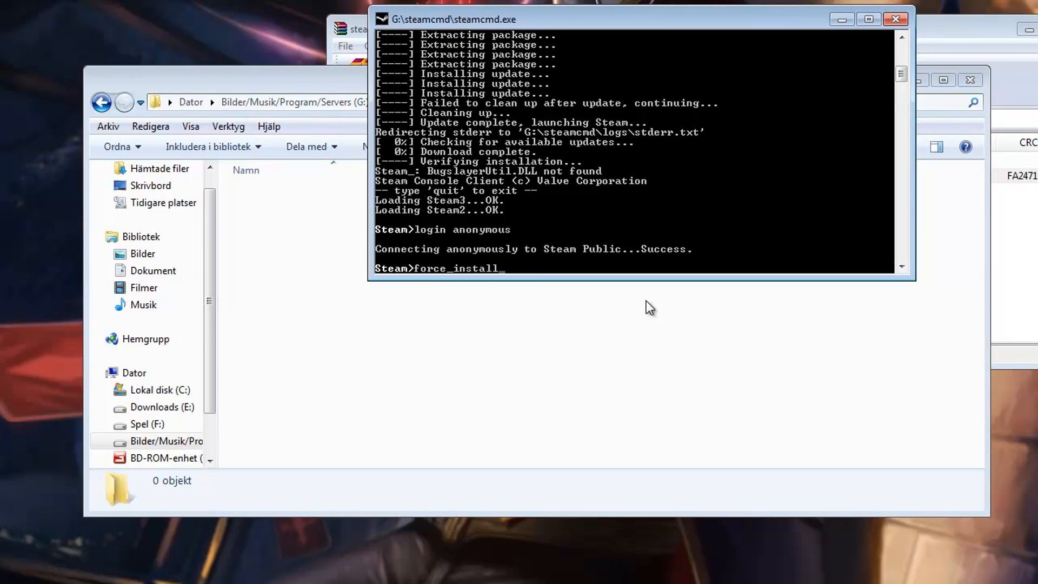
type("_dir G")
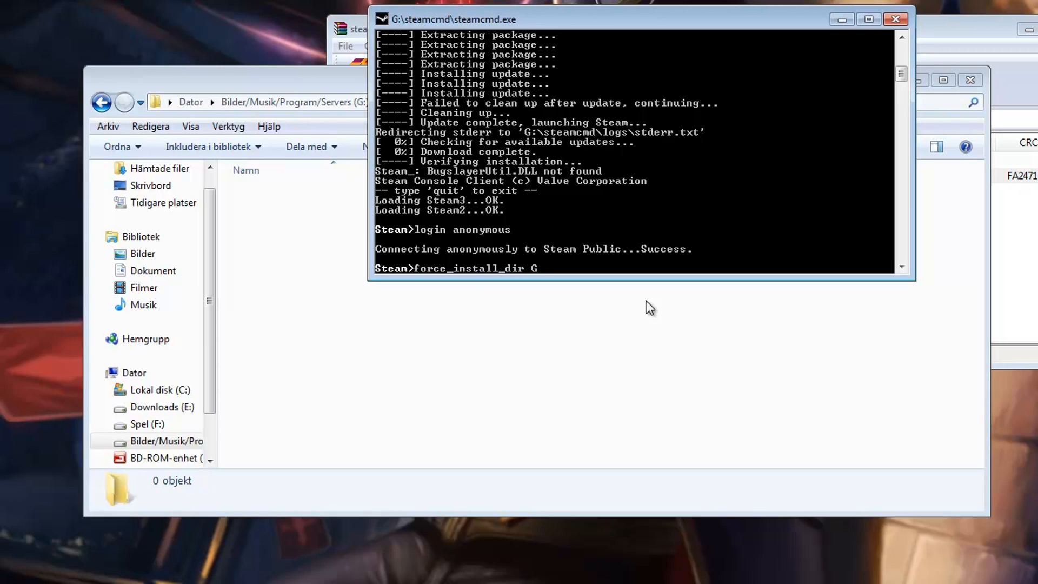
type(":\\")
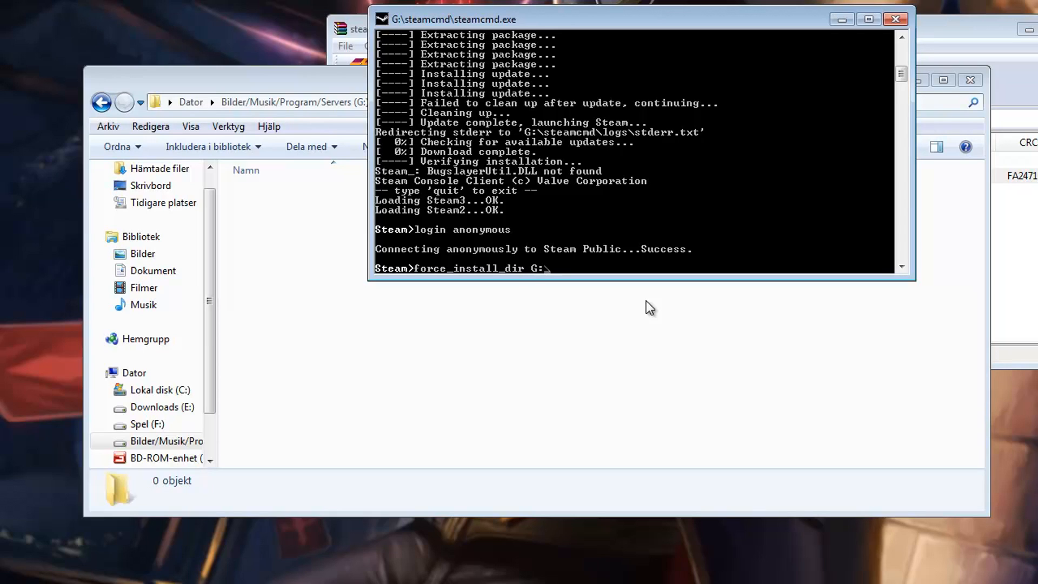
type("srcdsgo")
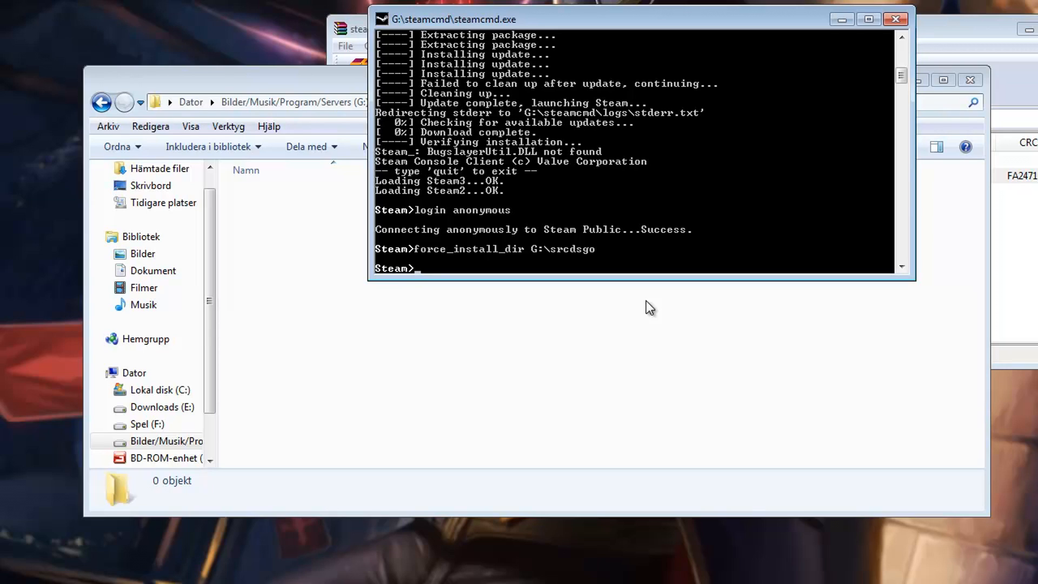
- Type app_update 740 validate at the Steam prompt to fetch the CS:GO server
type("app")
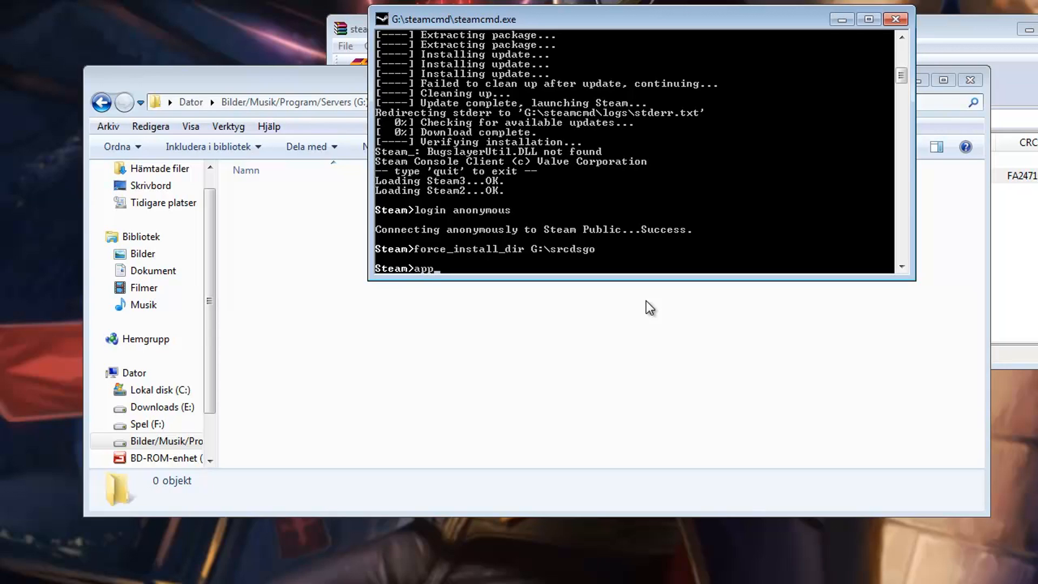
type("_update 7")
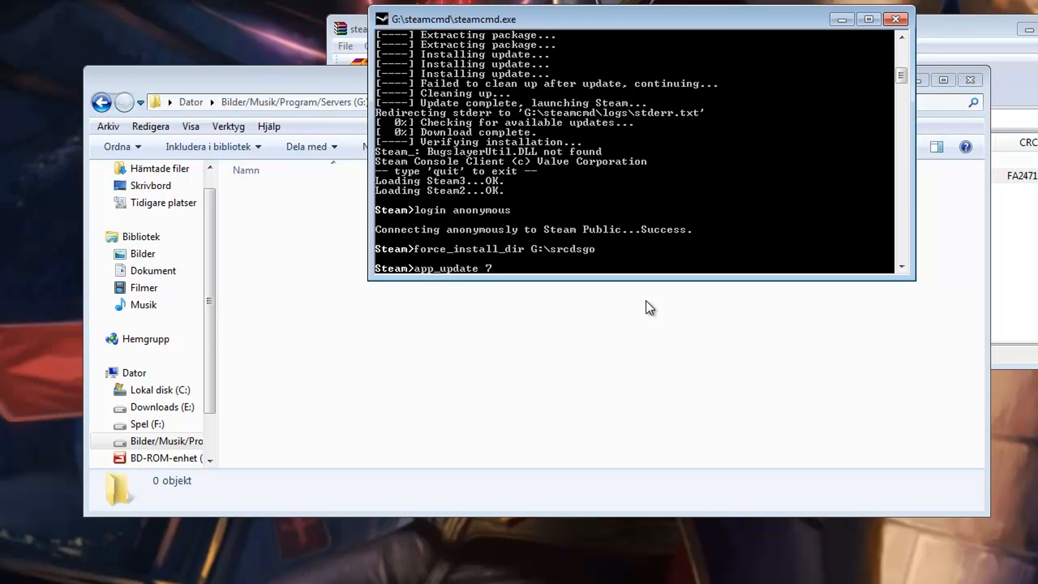
type("40")
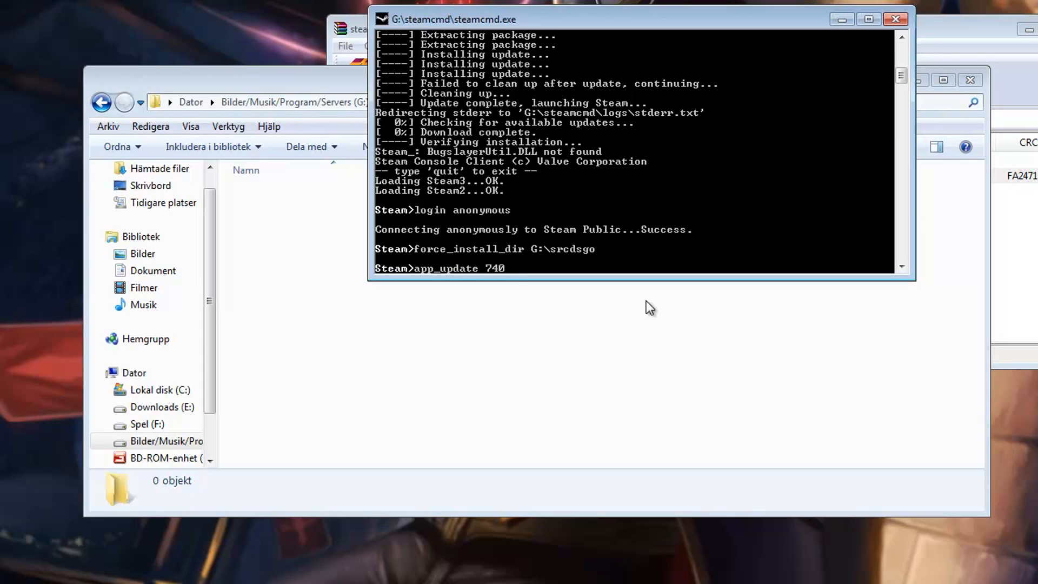
type("validate")
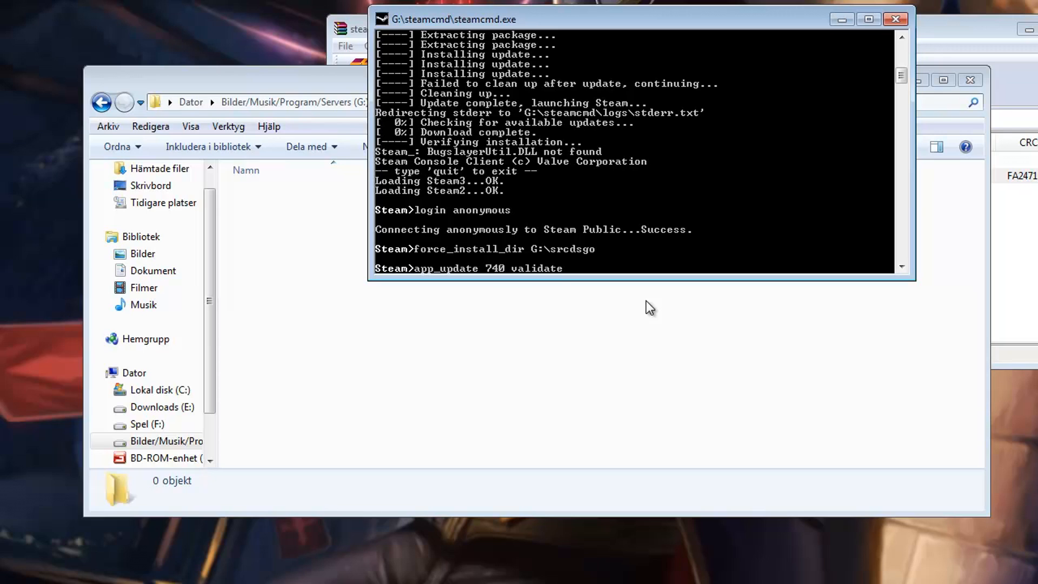